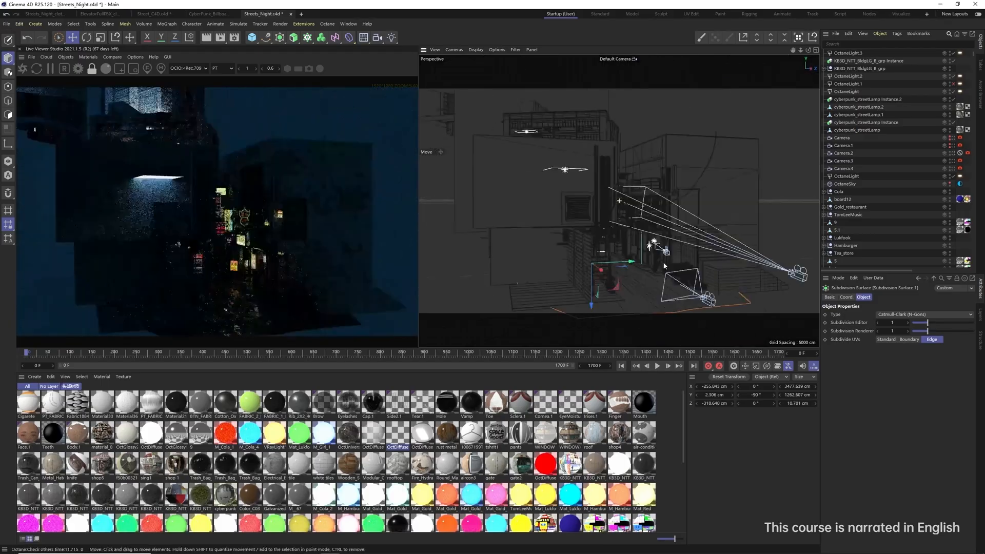
Switch to the ElevatorFullFBX document so Octane live-renders the elevator corridor
left_click(153, 13)
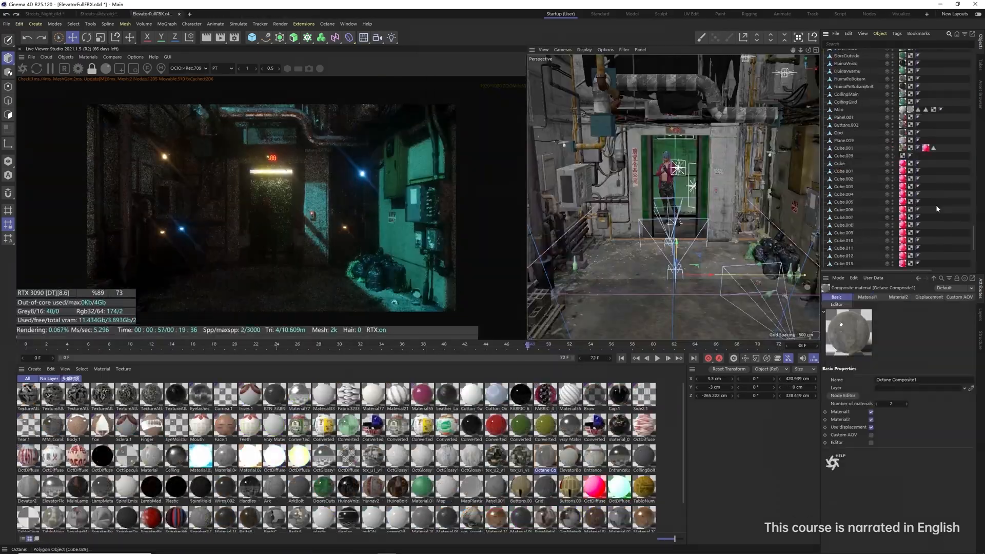